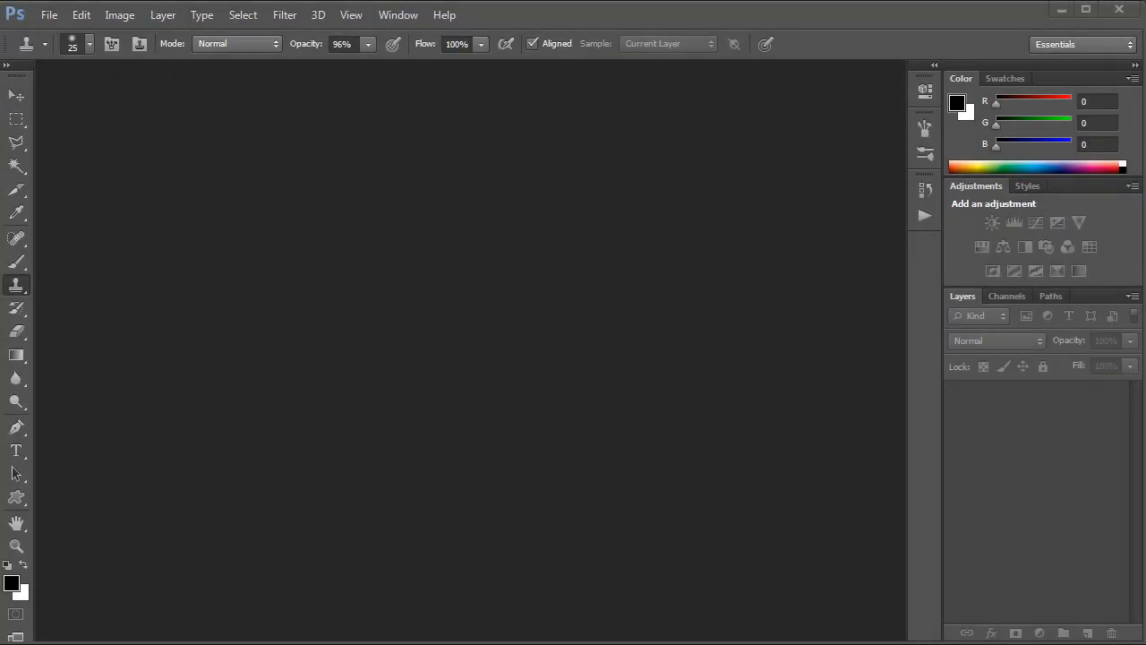
Create a new blank white 1920×1080 pixel Photoshop document.
click(49, 15)
text(1)
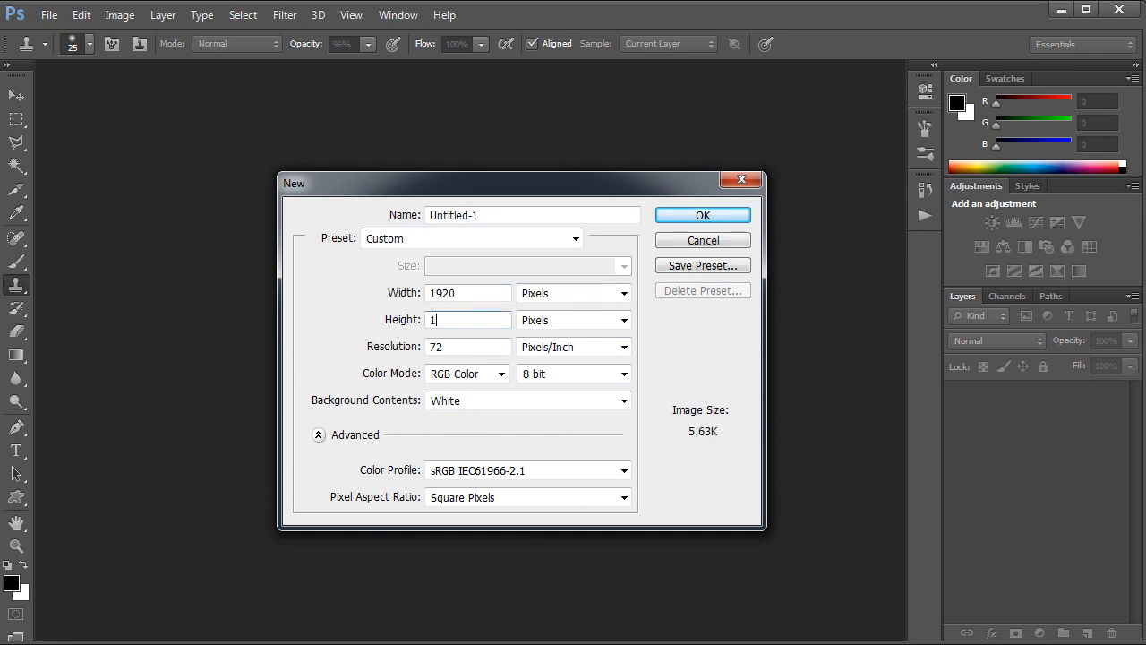
click(703, 214)
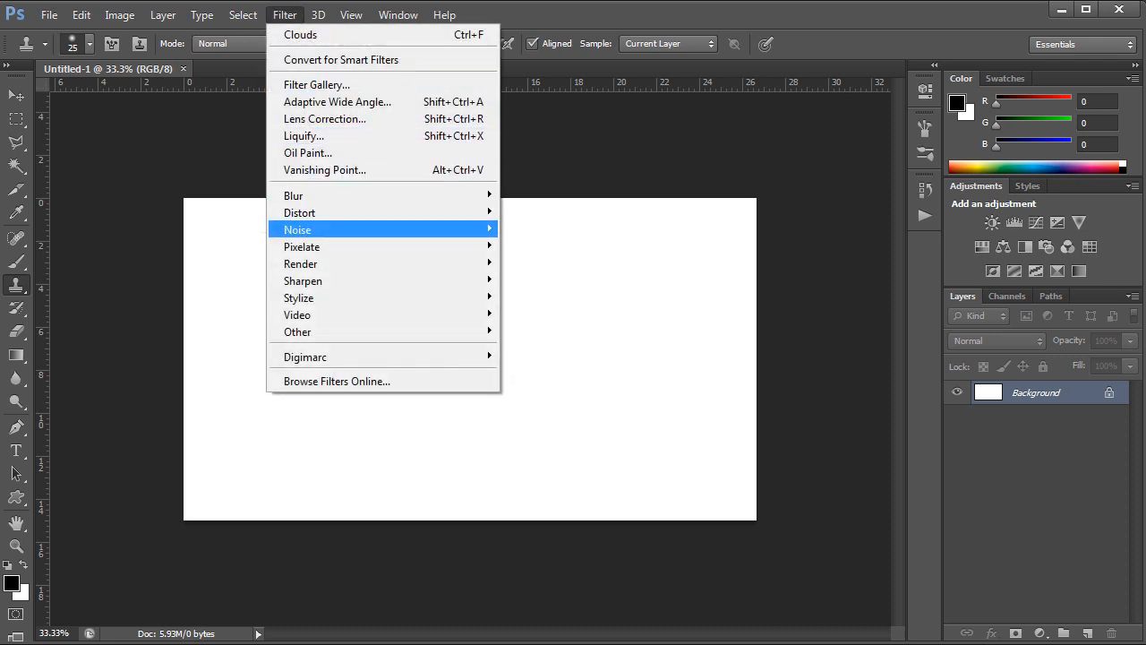
Render Clouds on the canvas, then apply High Pass with radius 36.
click(300, 34)
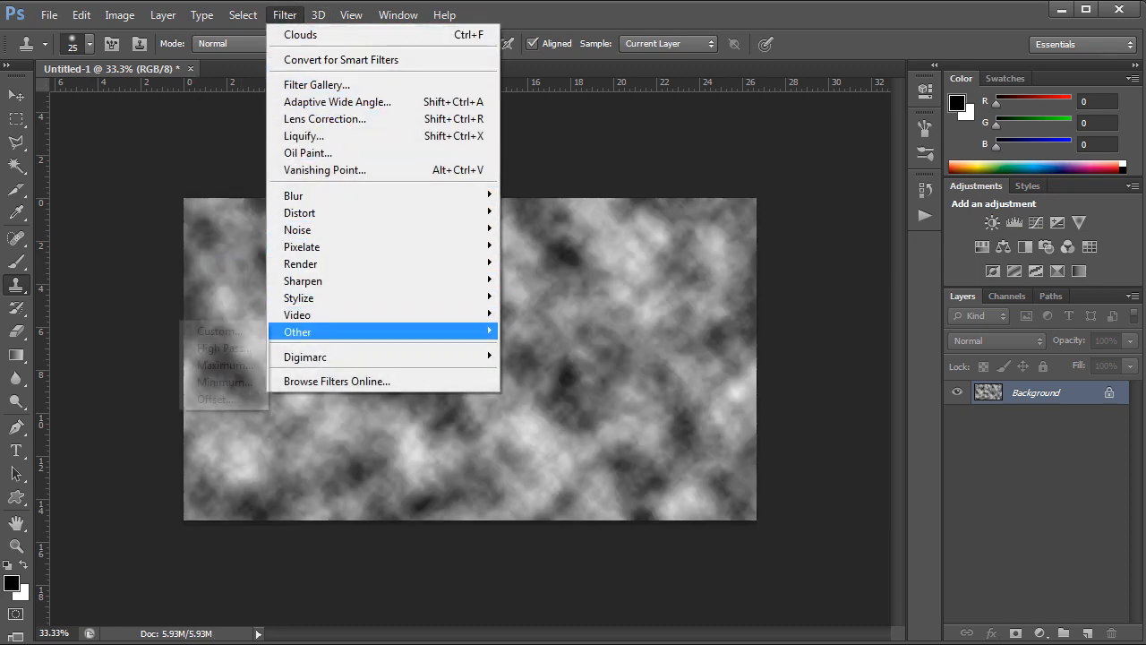
click(223, 347)
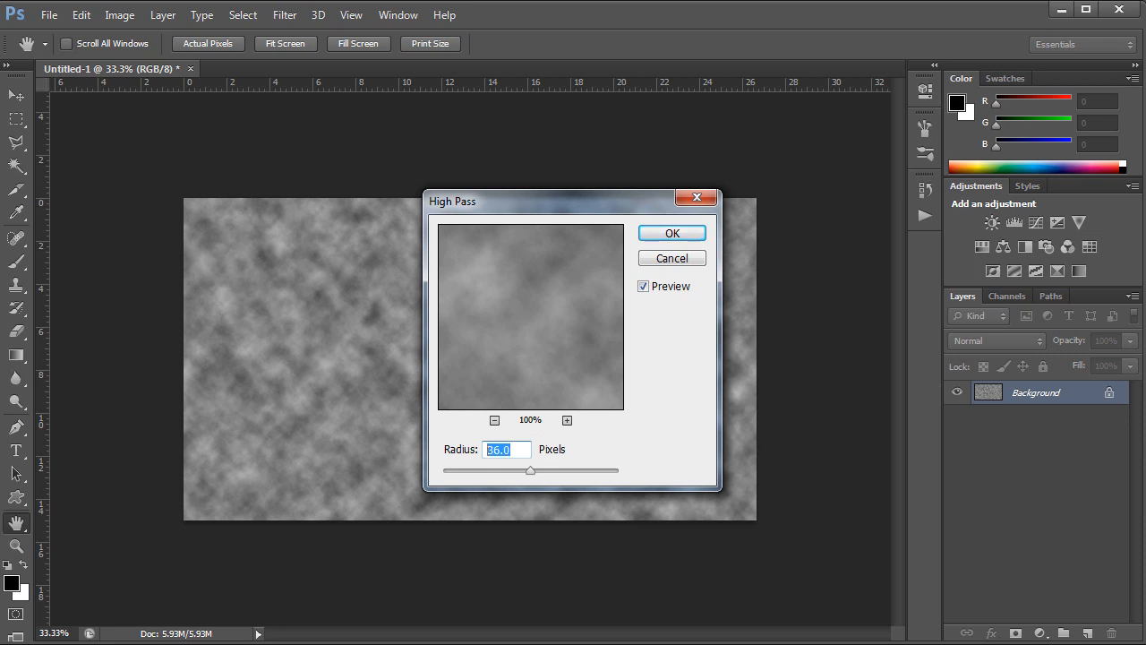
click(671, 233)
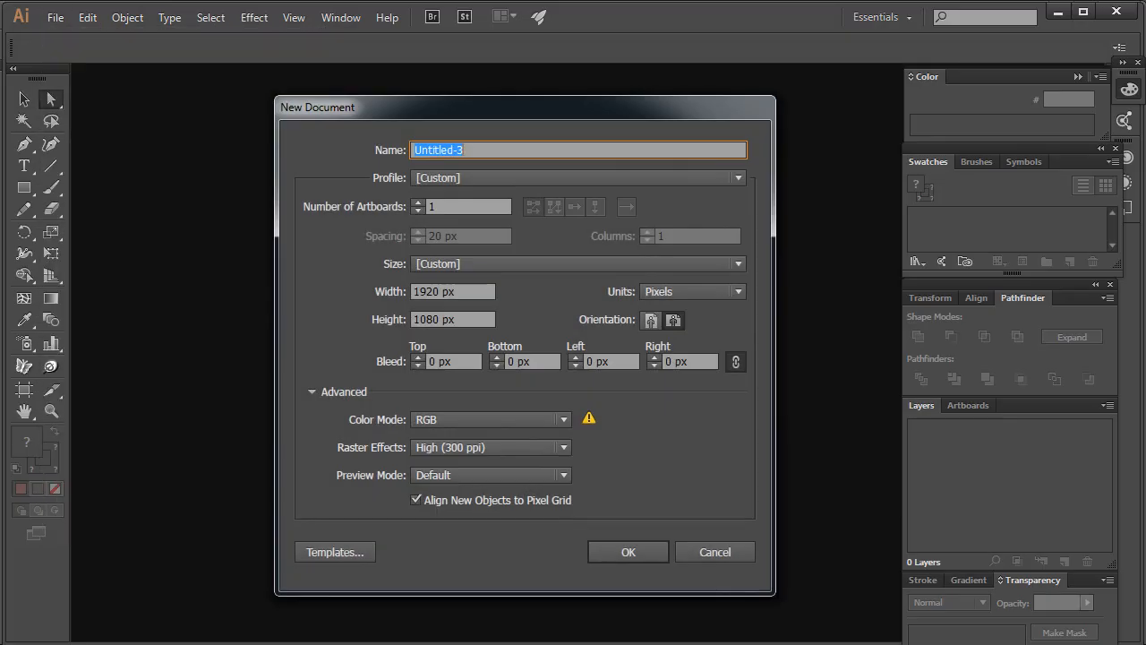
Create a 1920×1080 px Illustrator document and select the pasted clouds image.
click(627, 552)
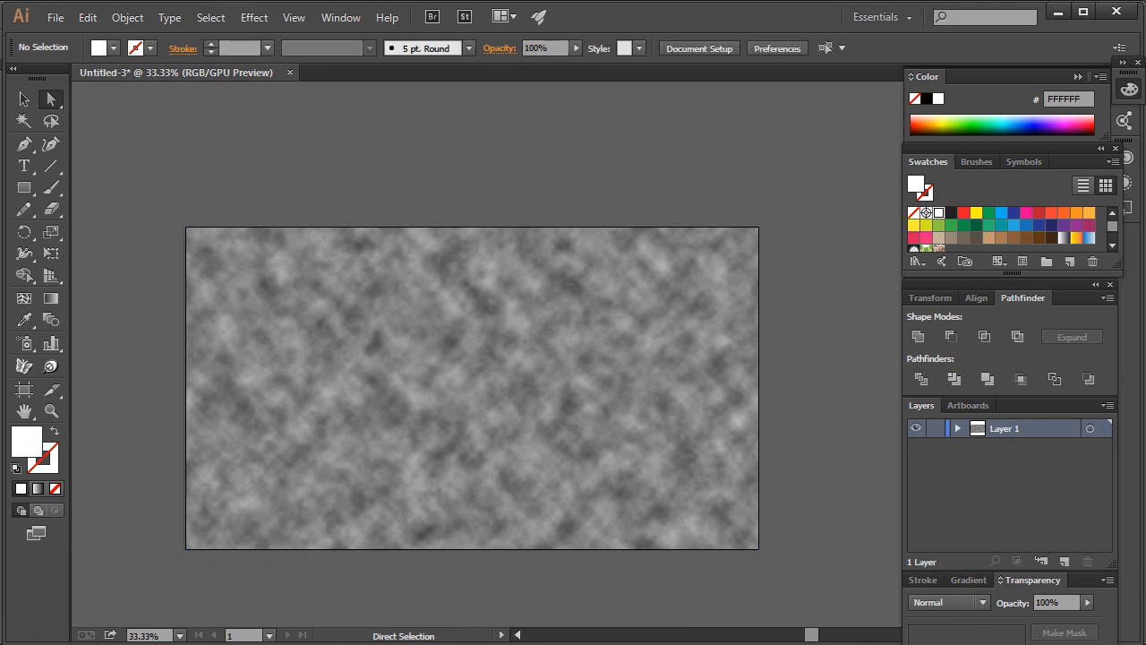
click(472, 387)
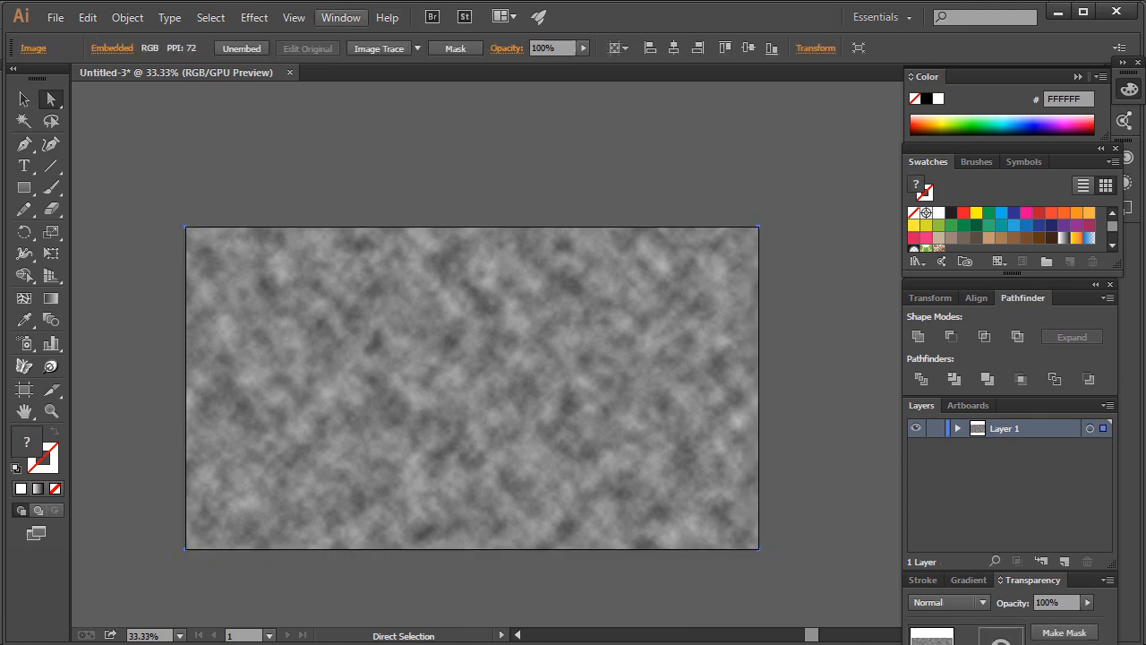
Preview an Image Trace with Ignore White on and Snap Curves To Lines off.
click(341, 16)
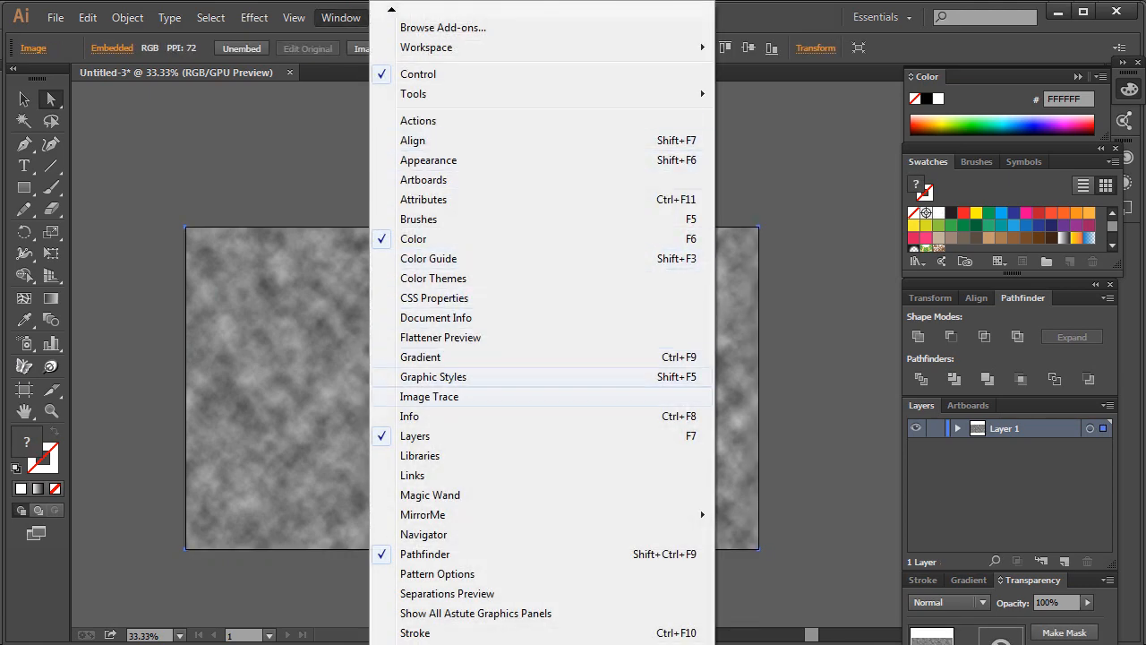
click(429, 396)
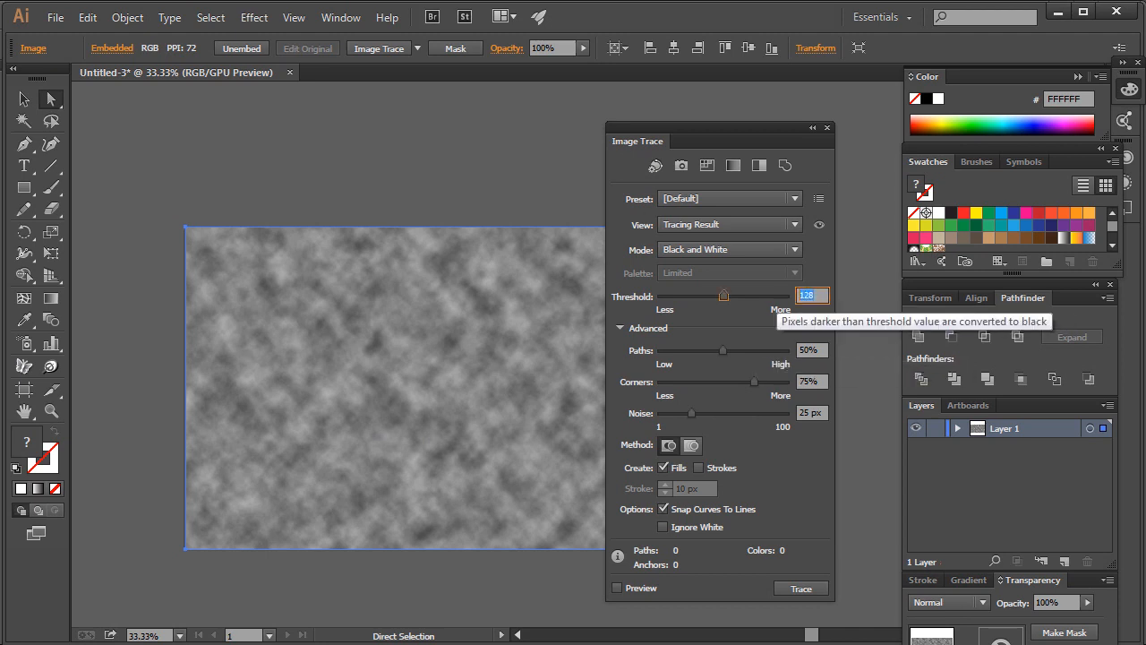
mouse_move(754, 381)
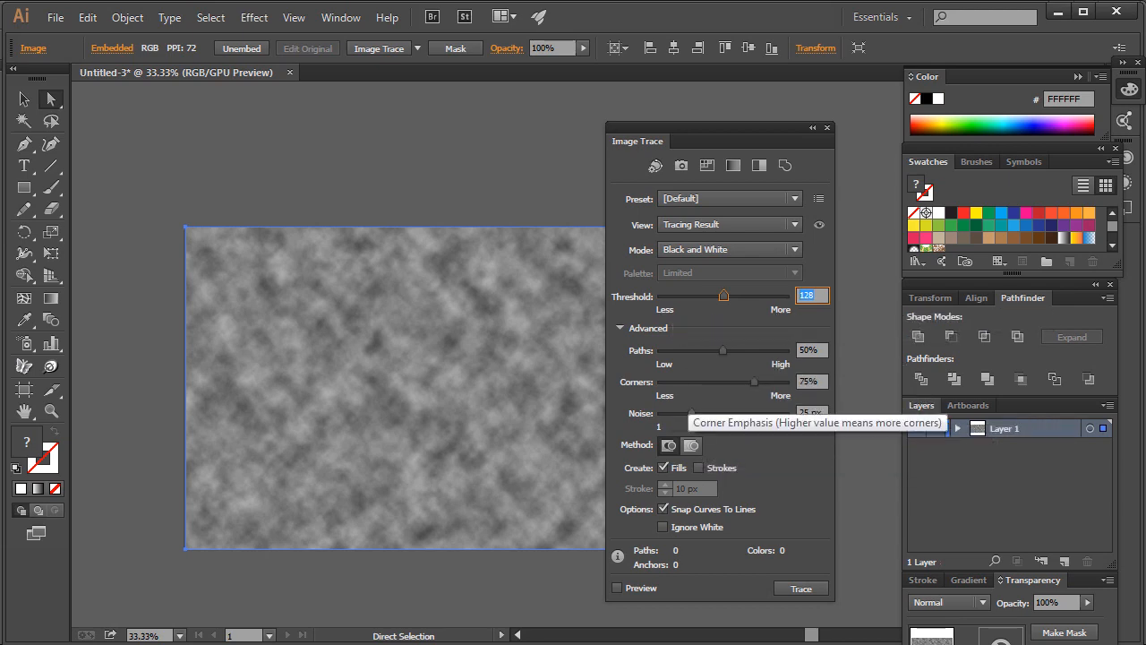
mouse_move(663, 526)
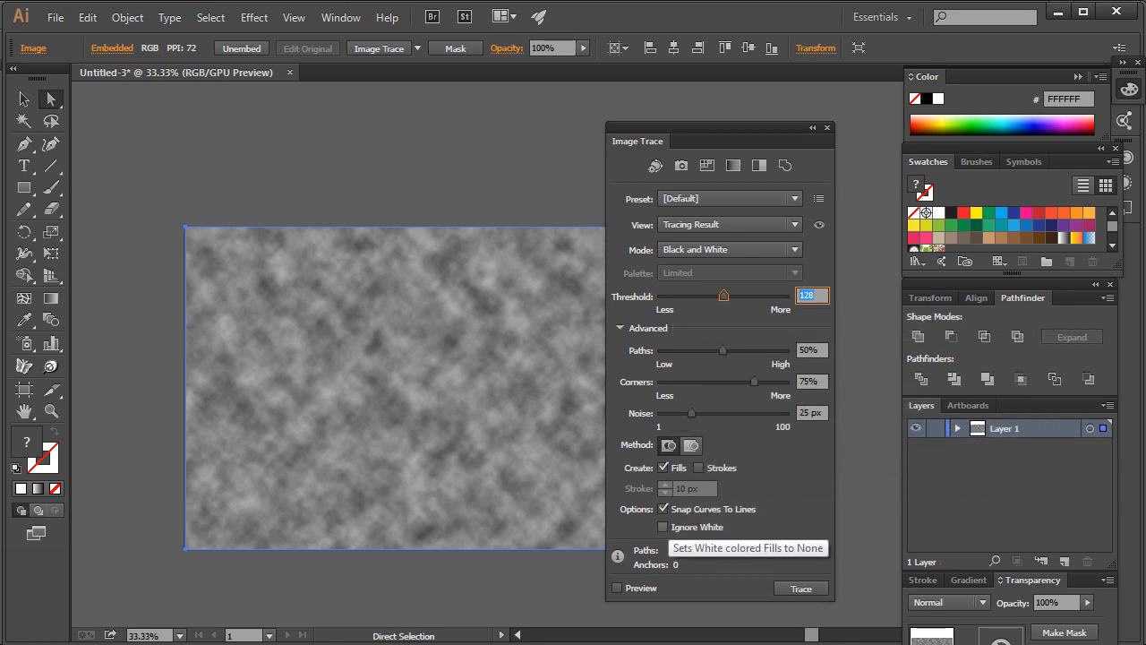
click(663, 527)
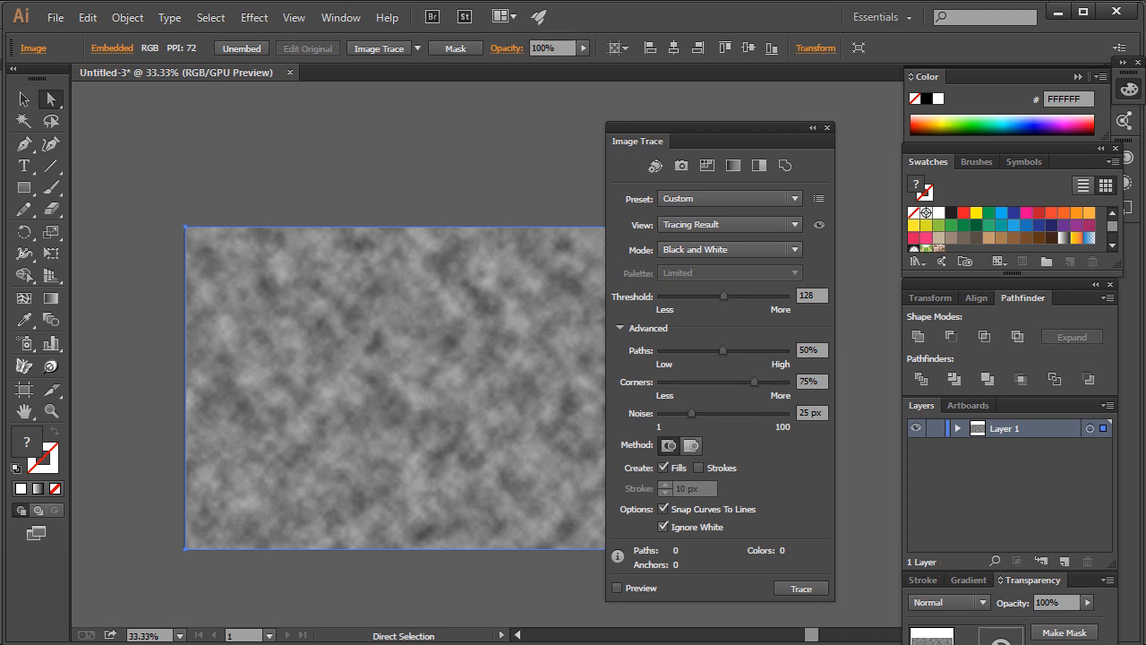
click(663, 509)
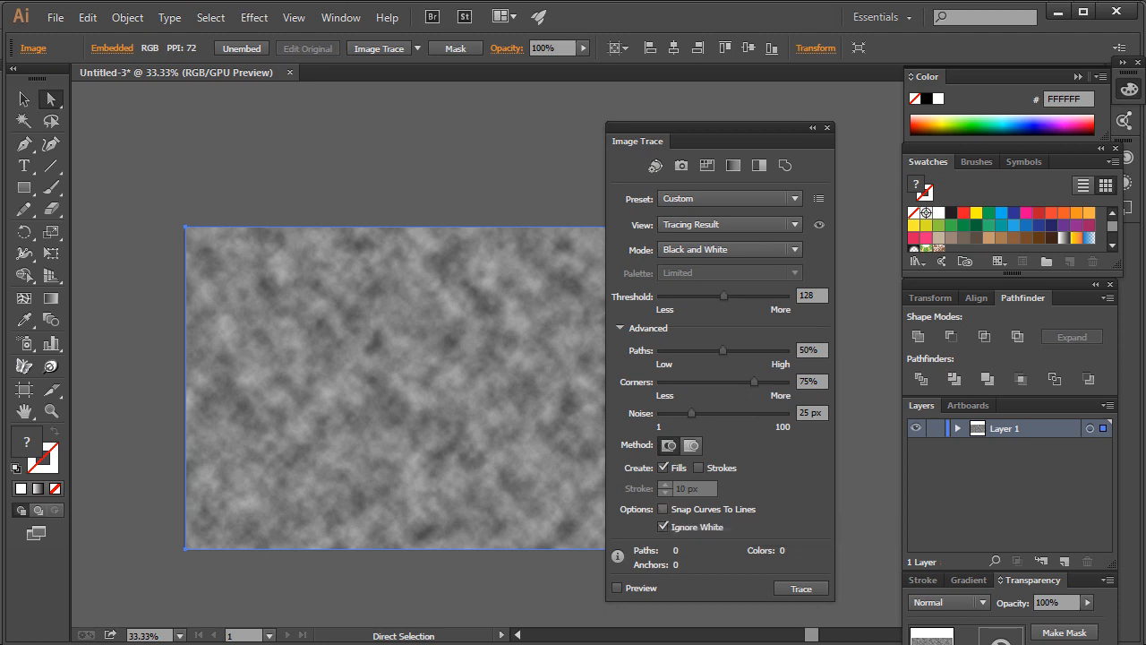
click(617, 587)
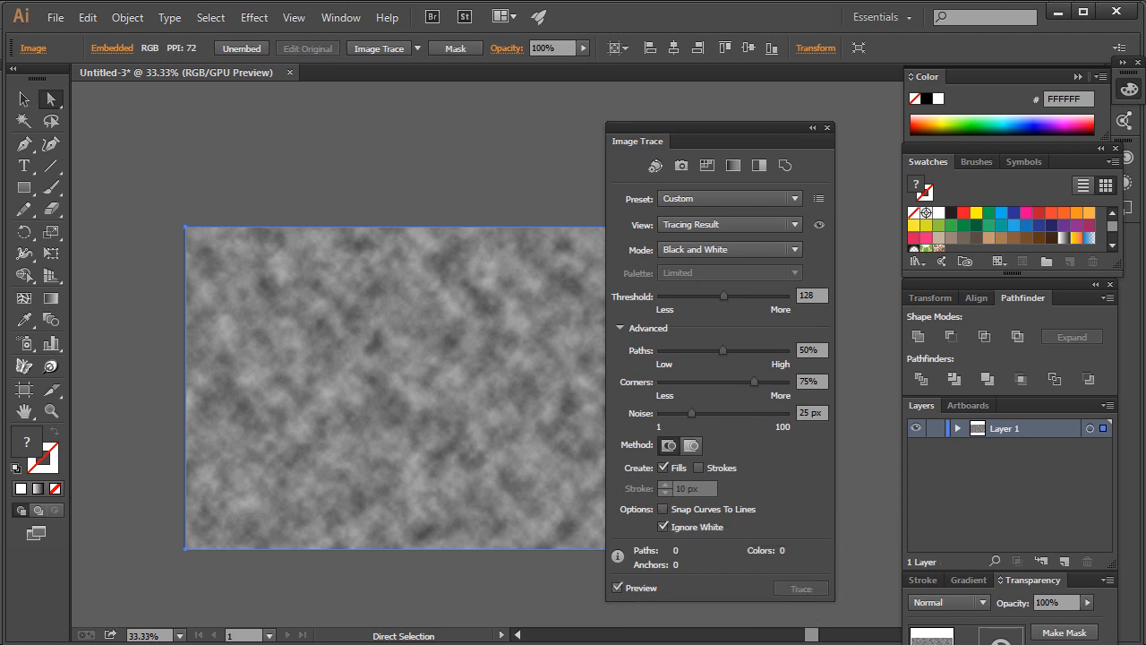
click(800, 588)
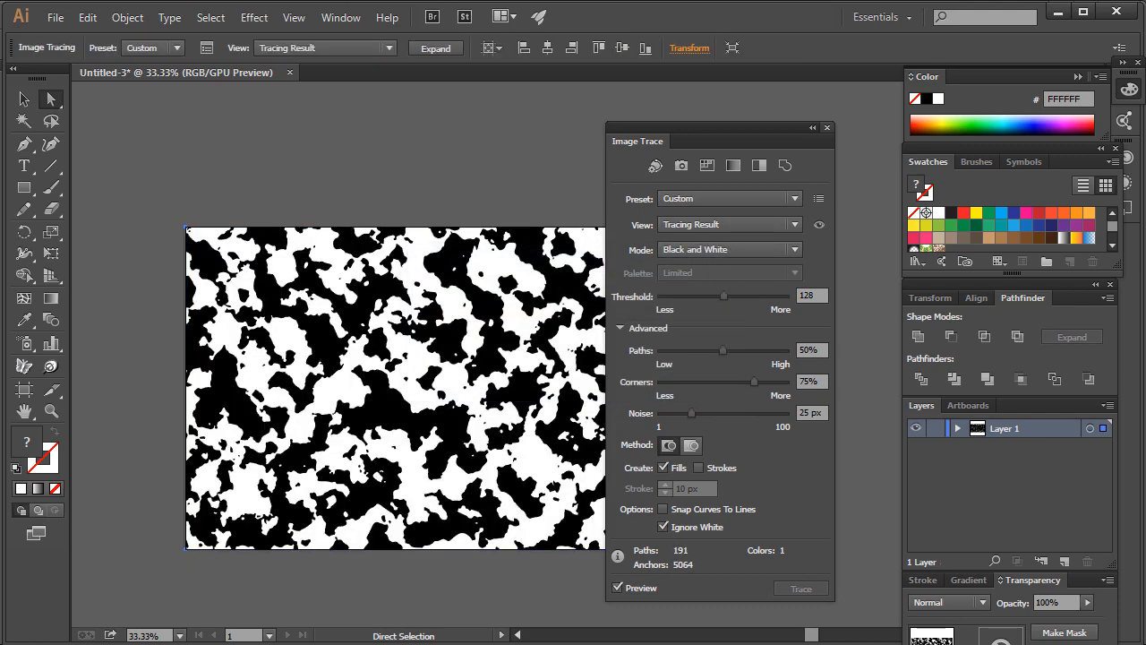
Close the Image Trace panel and expand the trace into vector shapes.
click(826, 127)
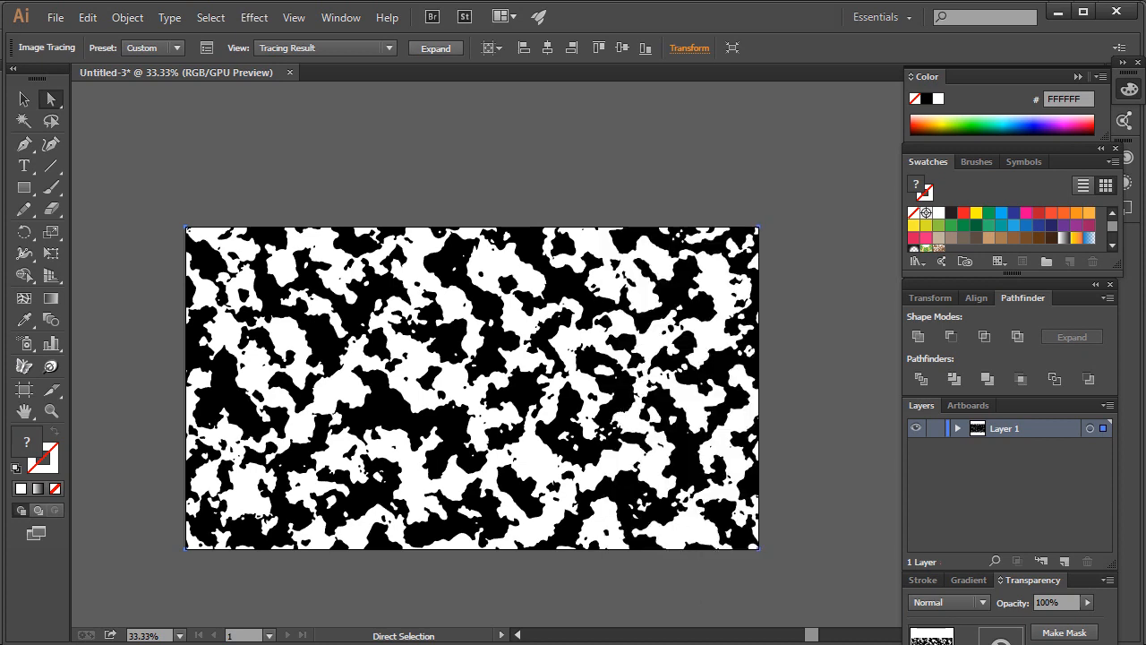
click(435, 48)
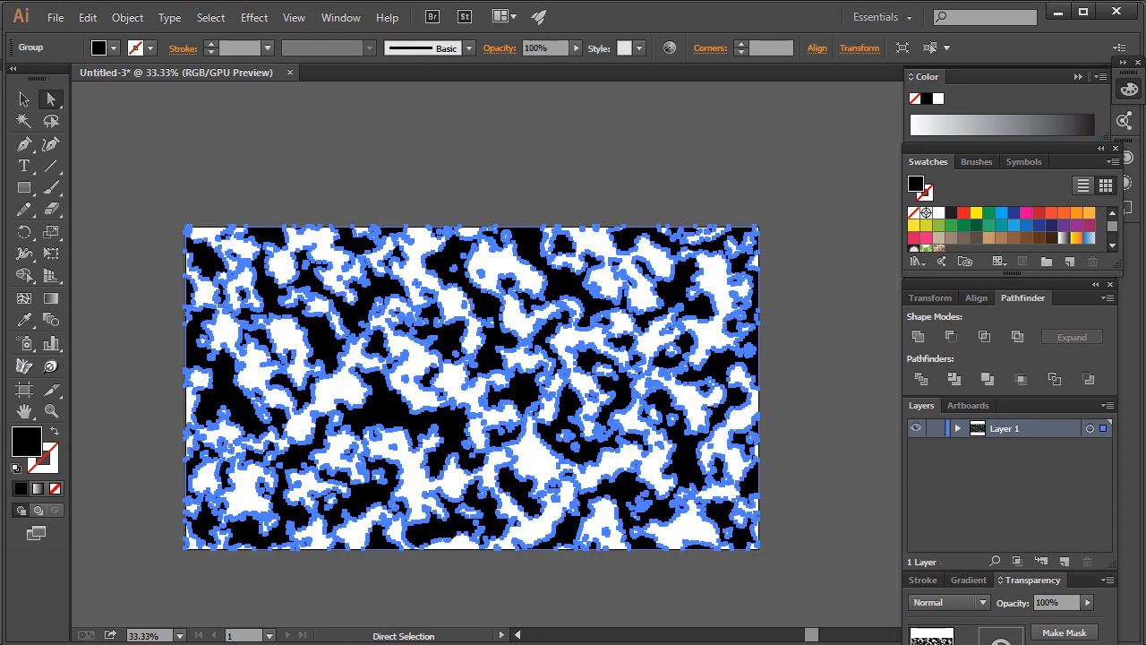
click(405, 470)
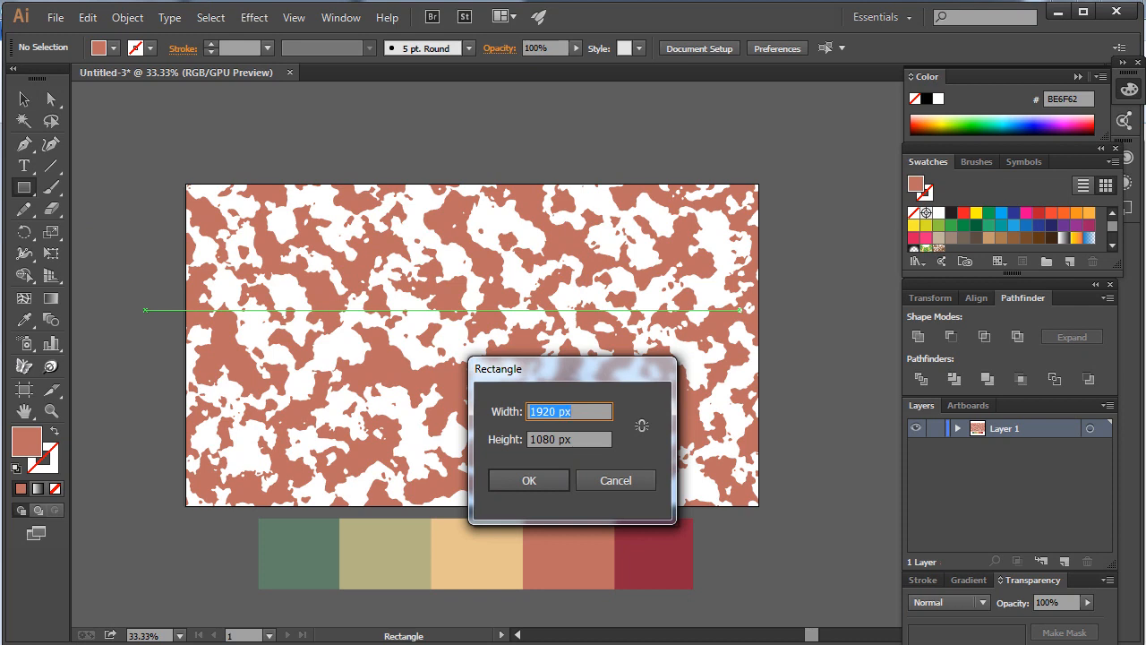
Confirm a 1920 px by 1080 px rectangle on the canvas.
click(528, 480)
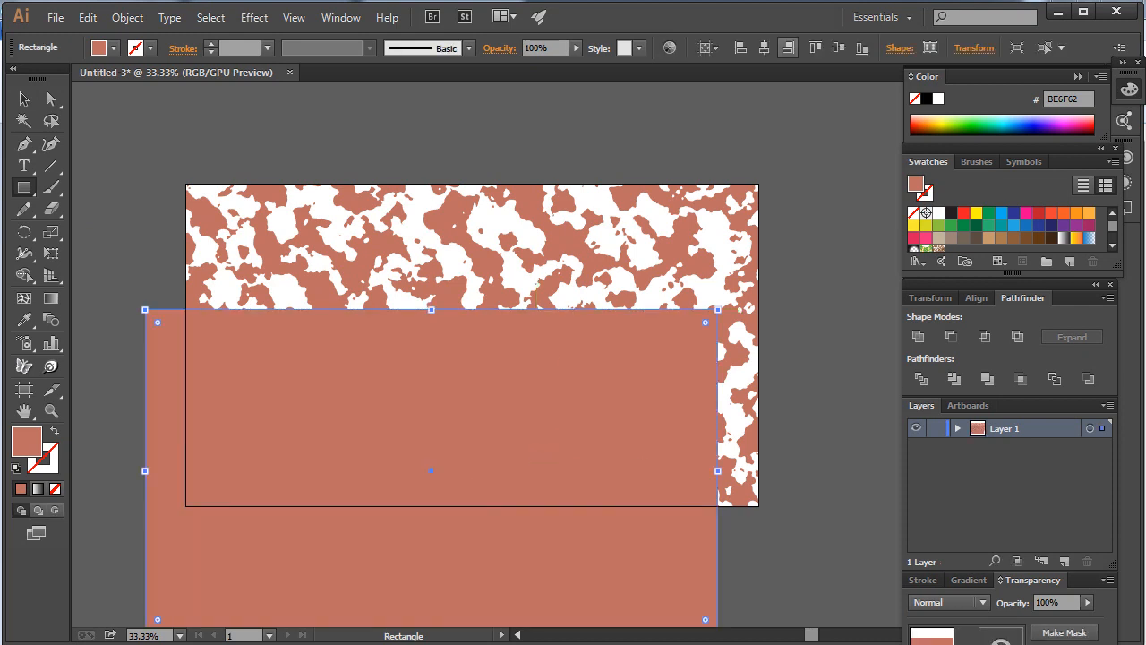